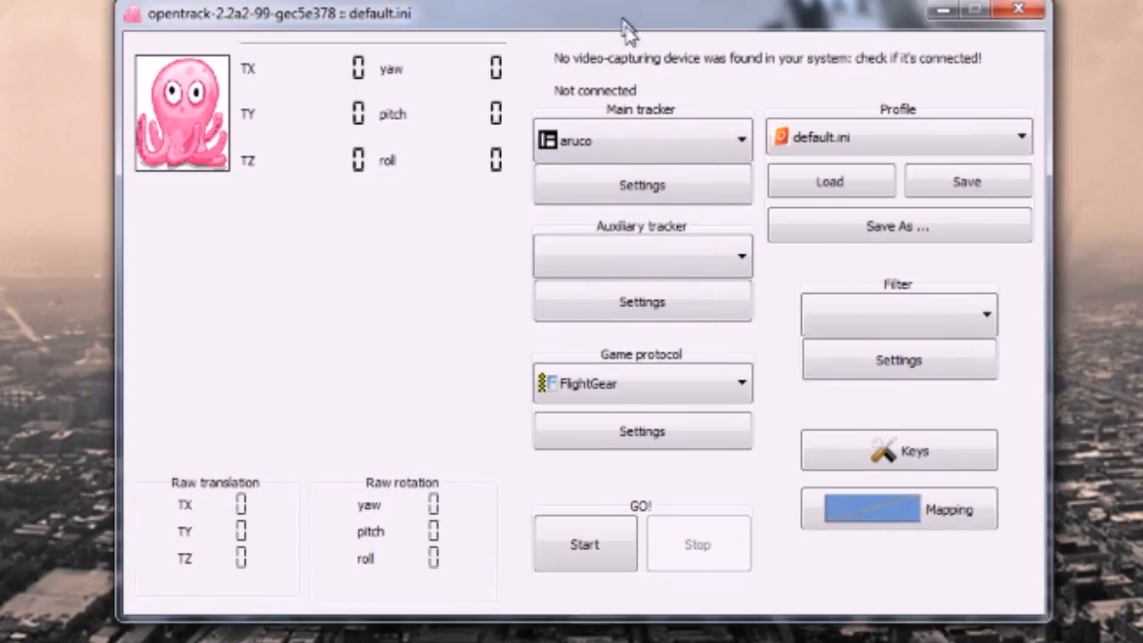
Switch the main tracker from aruco to Joystick, keeping FlightGear as the protocol
click(741, 140)
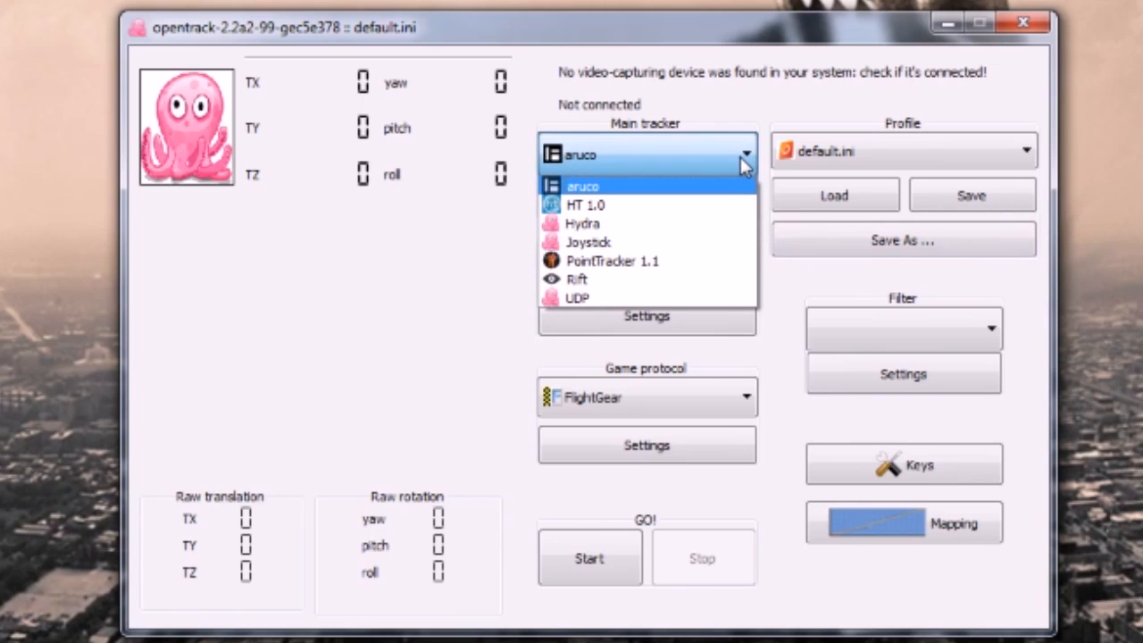
mouse_move(634, 232)
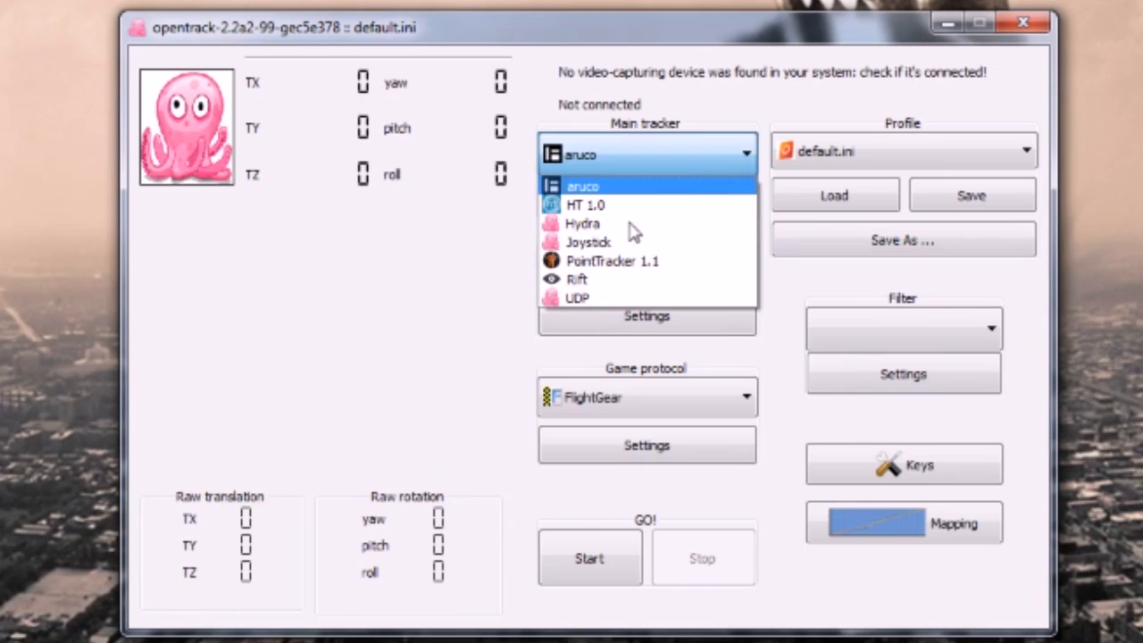
click(588, 241)
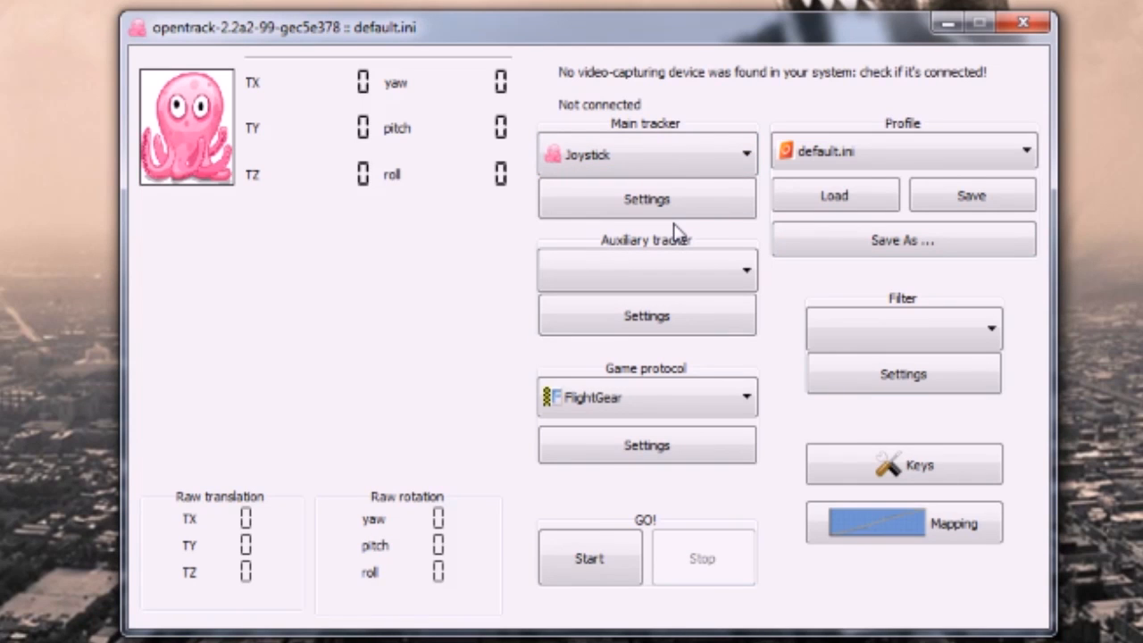
In the joystick tracker settings, choose EDTracker2 as the device
click(647, 199)
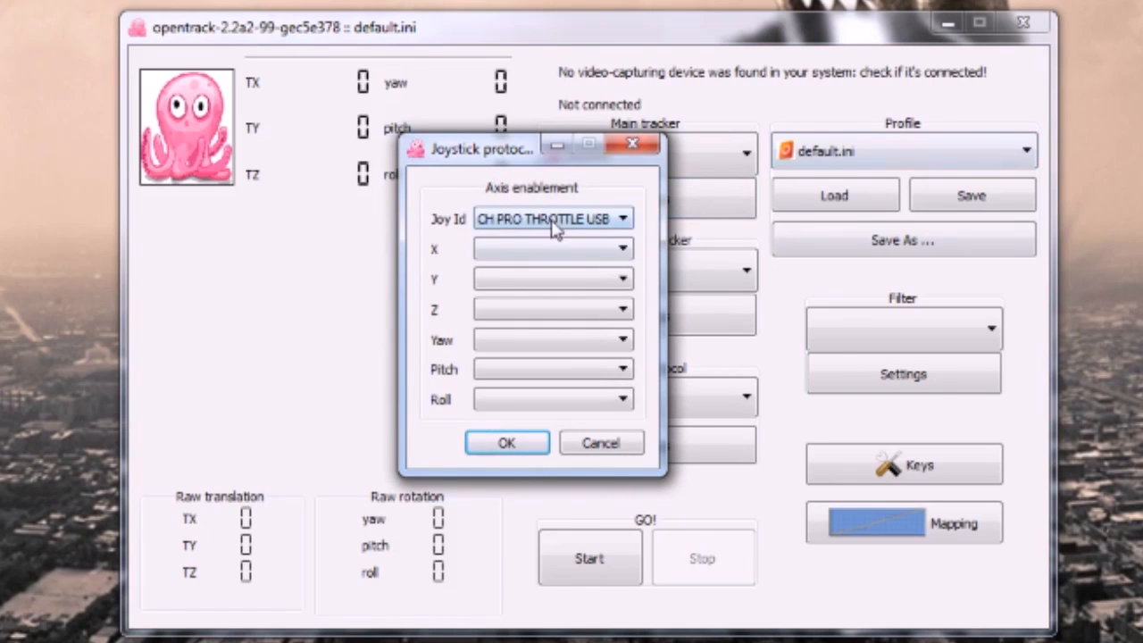
click(622, 218)
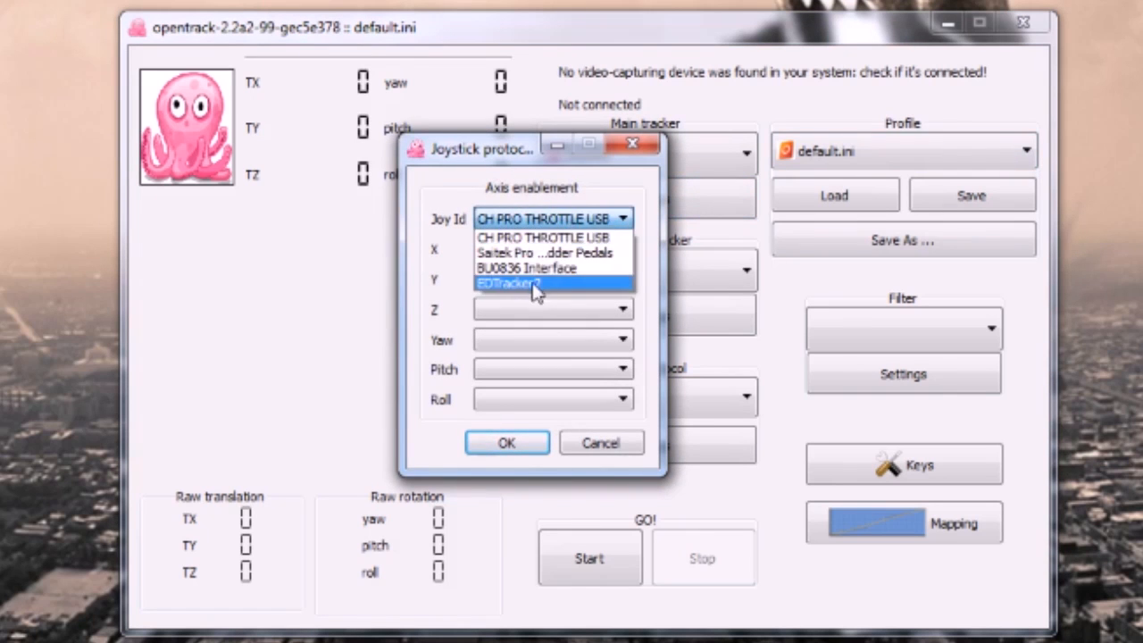
click(509, 284)
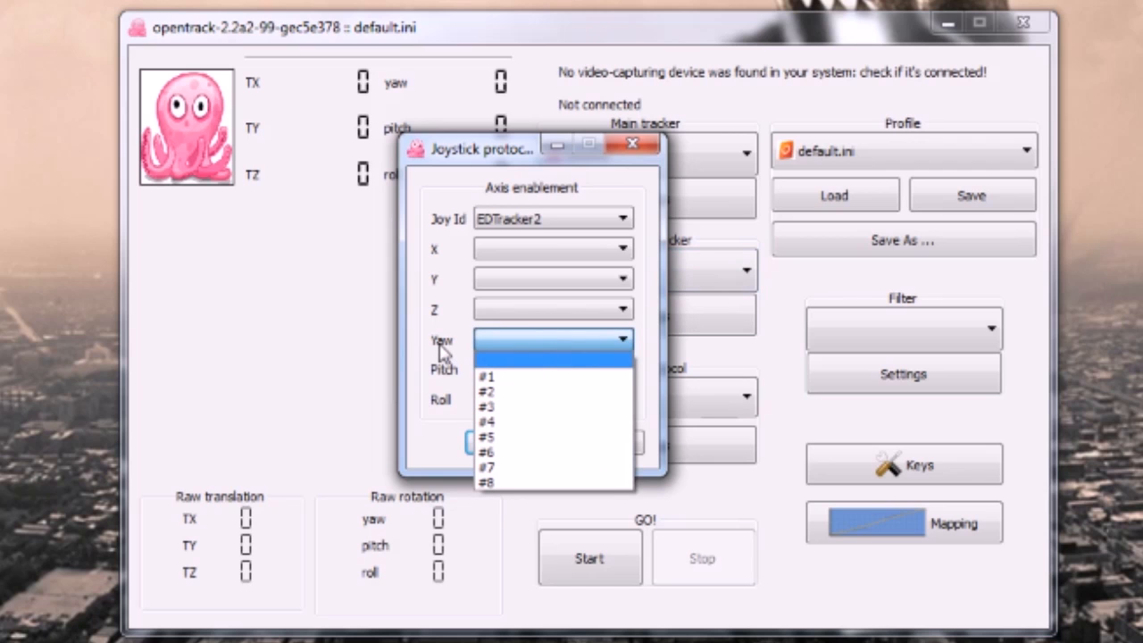
mouse_move(504, 375)
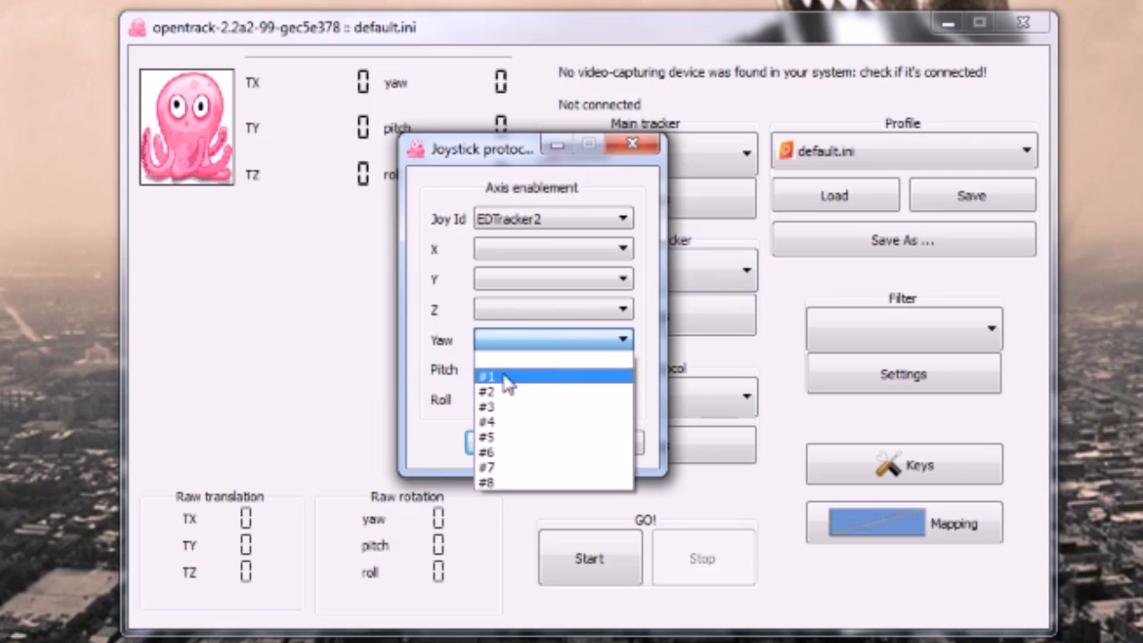
Map yaw to axis #1 and pitch to axis #2 (roll to #3)
click(487, 375)
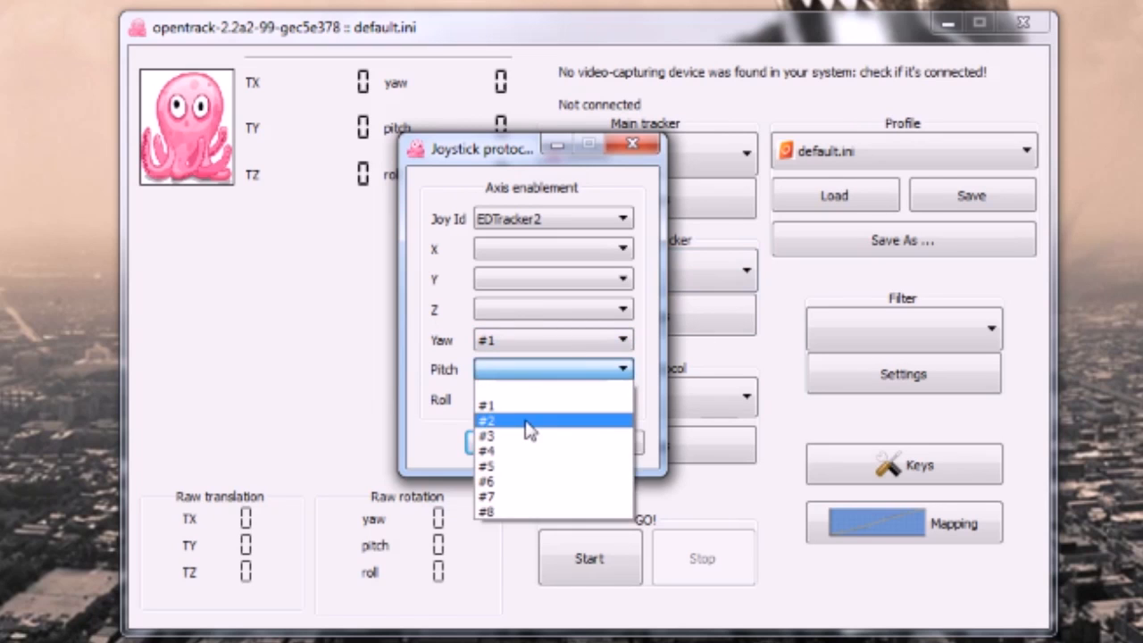
click(487, 421)
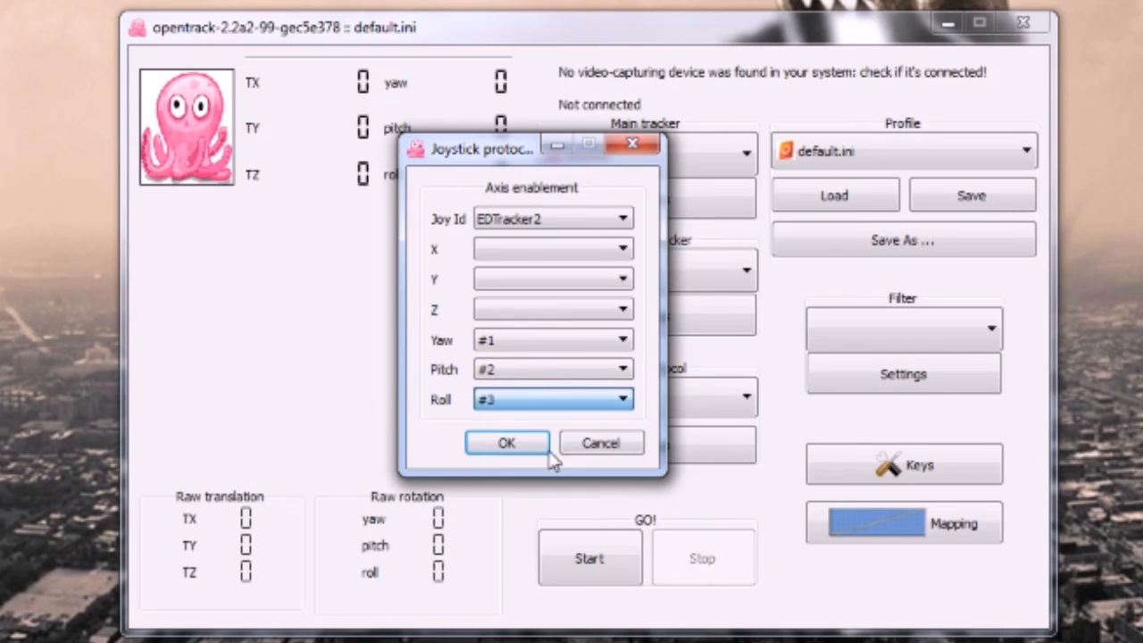